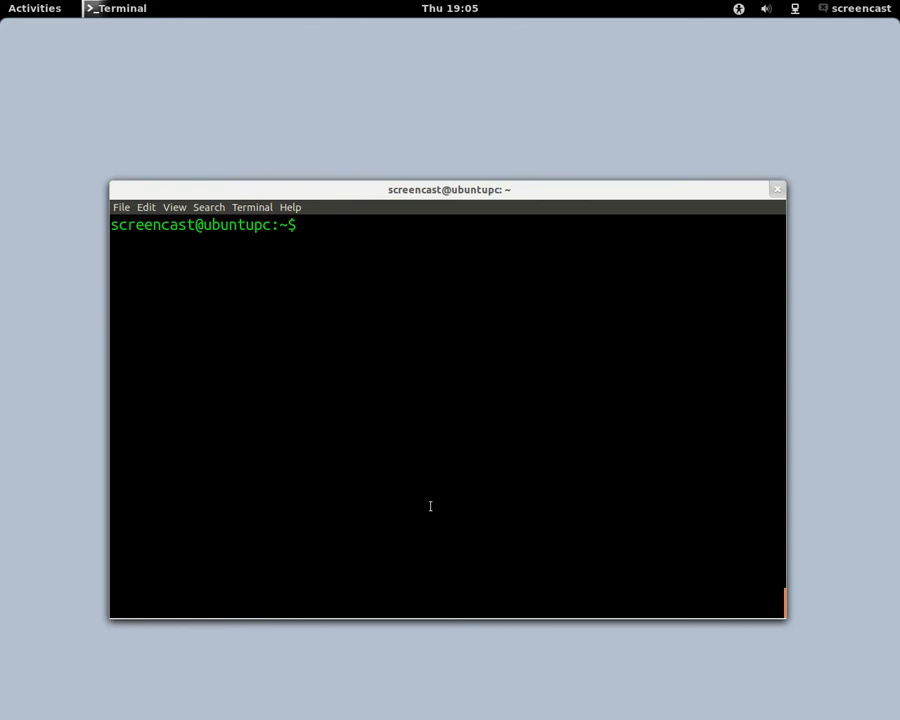
Step: Run vi on filename.txt from the shell prompt, retyping the file name once
text(vi)
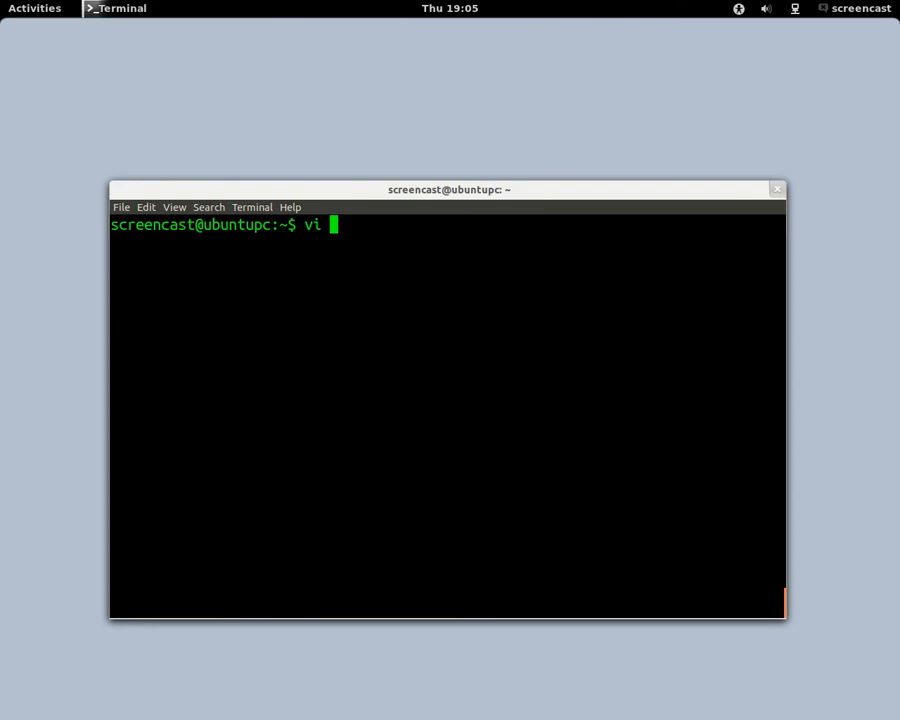
text(file)
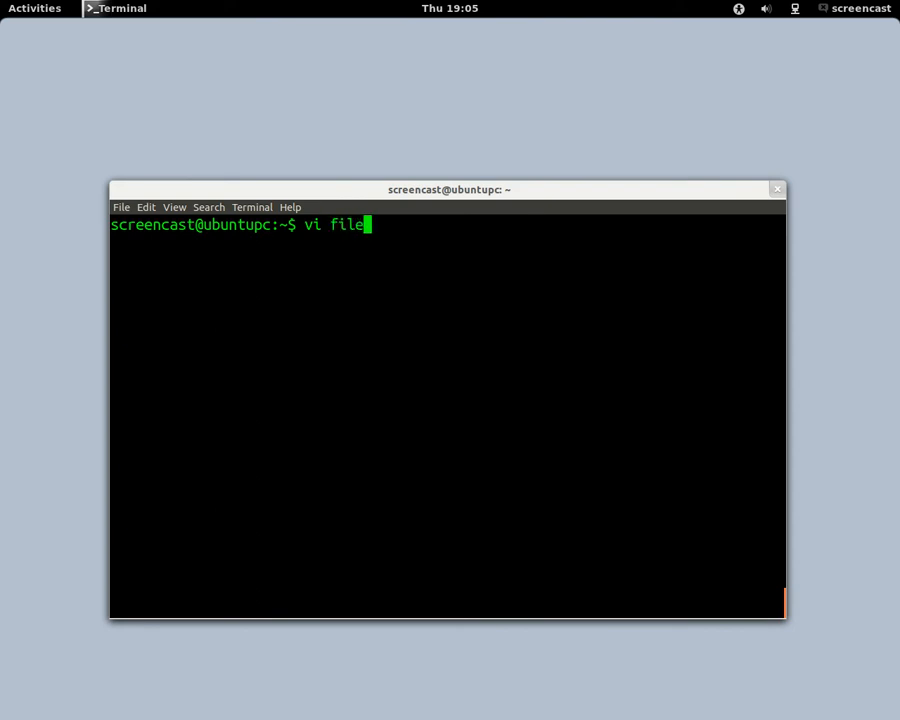
text(name)
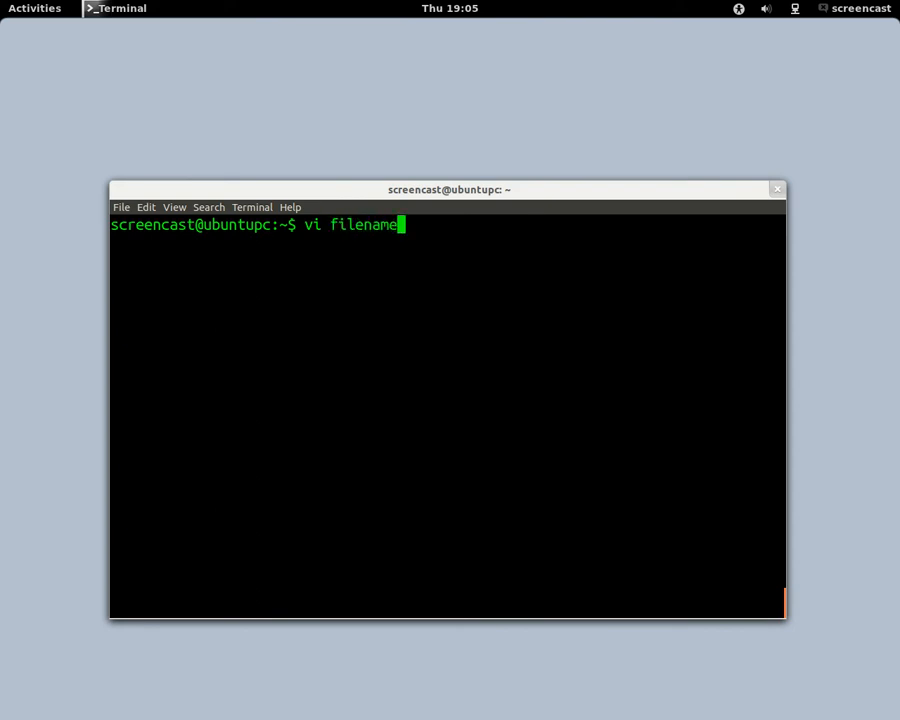
key(BackSpace)
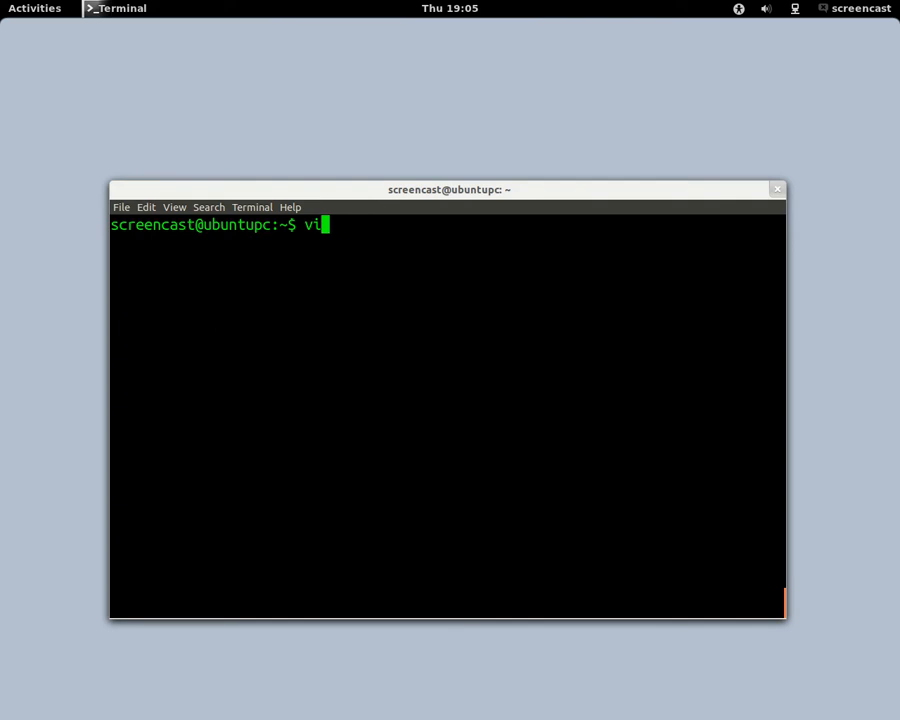
text(file)
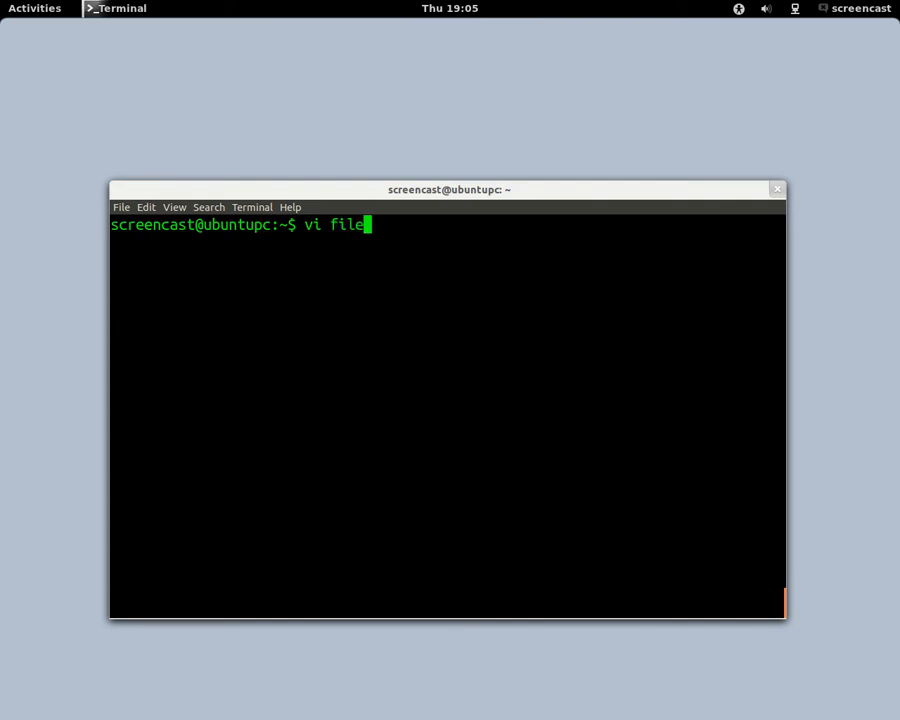
text(name)
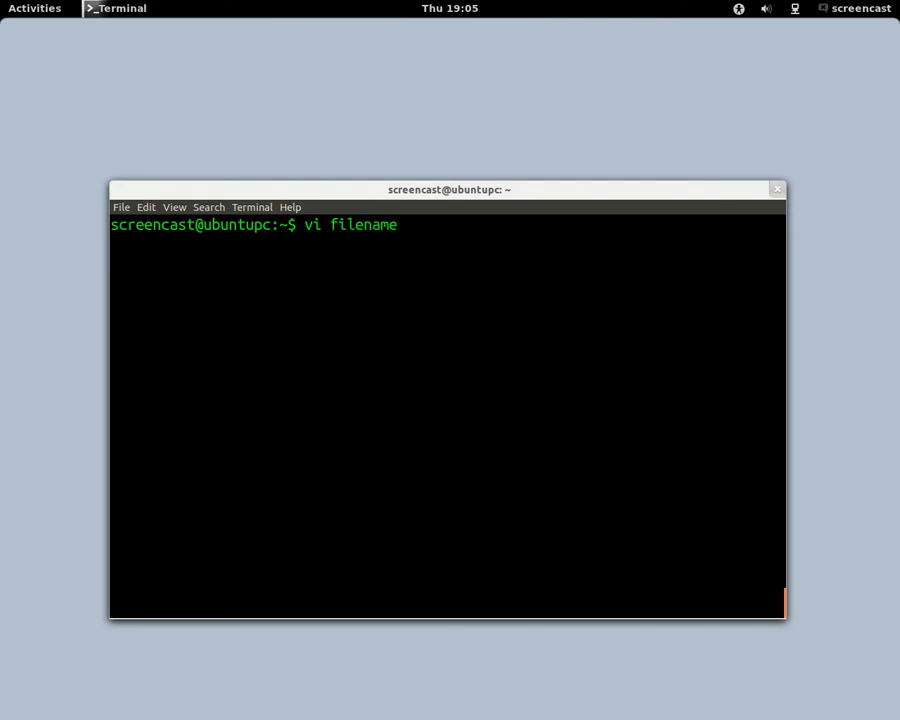
key(Return)
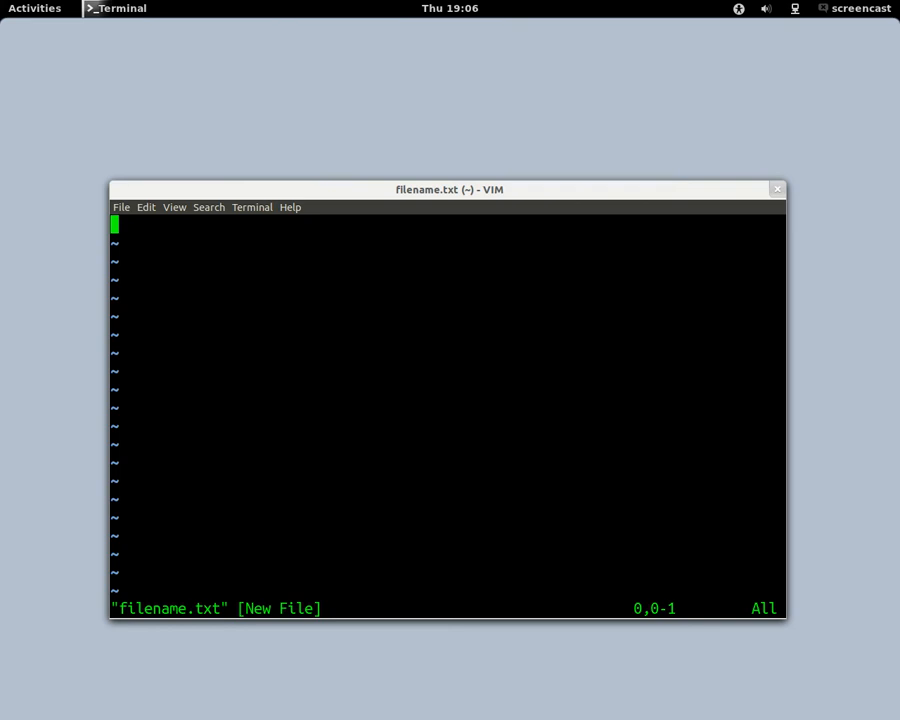
Step: Insert the line 'type some text' and leave insert mode
text(type s)
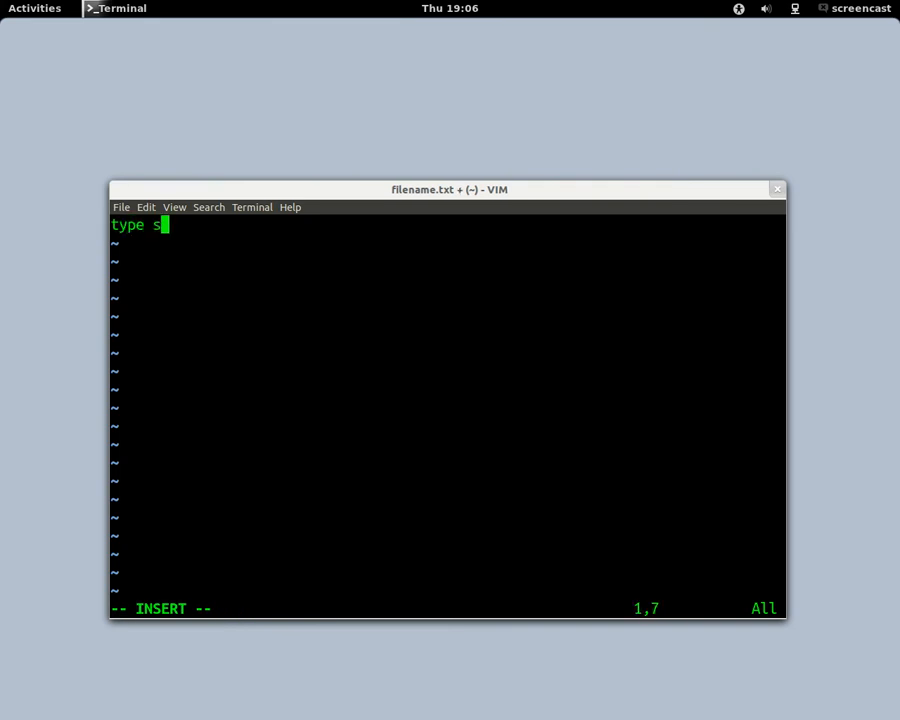
text(ome text)
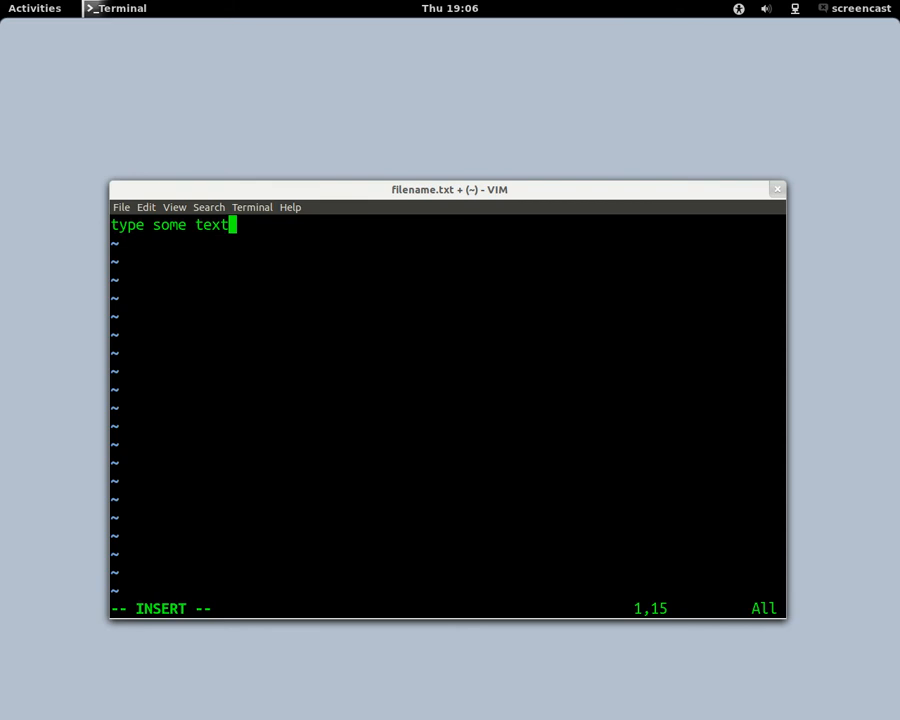
key(Escape)
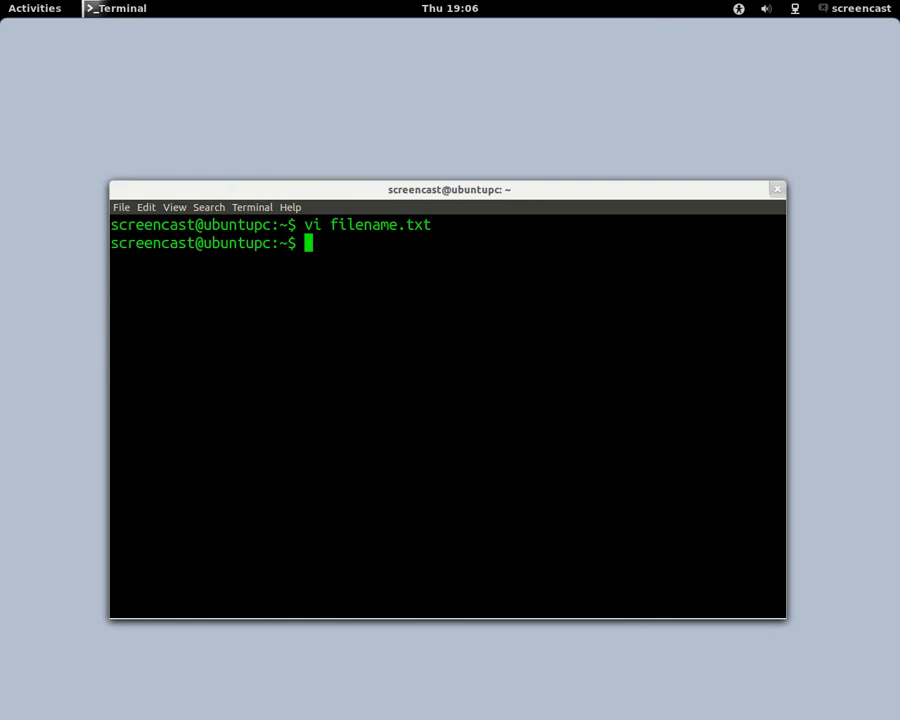
Step: Reopen the saved file with vi filename.txt
text(vi filename.txt)
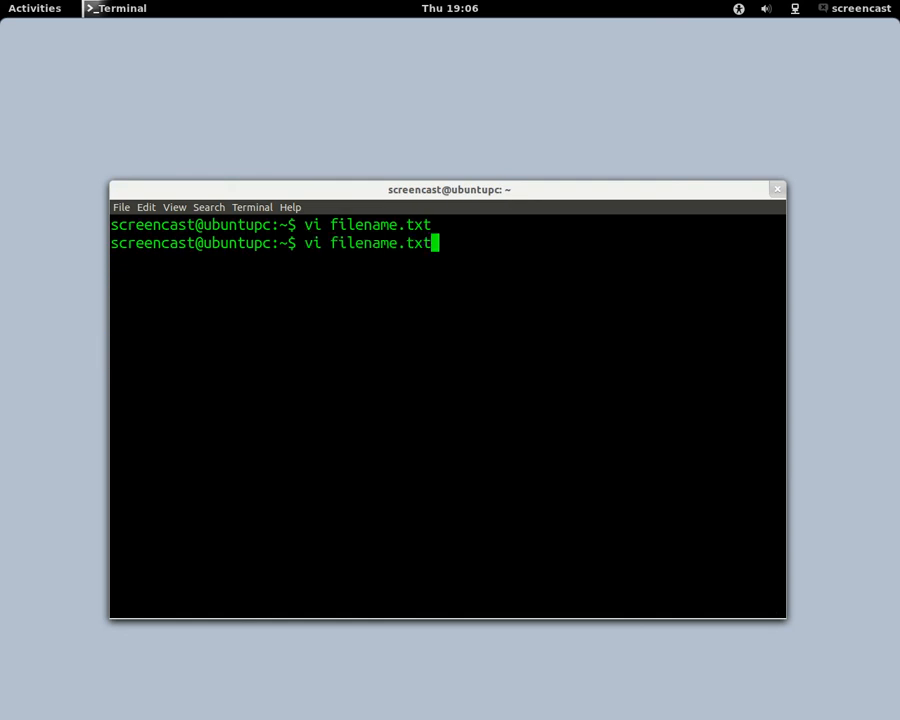
key(Return)
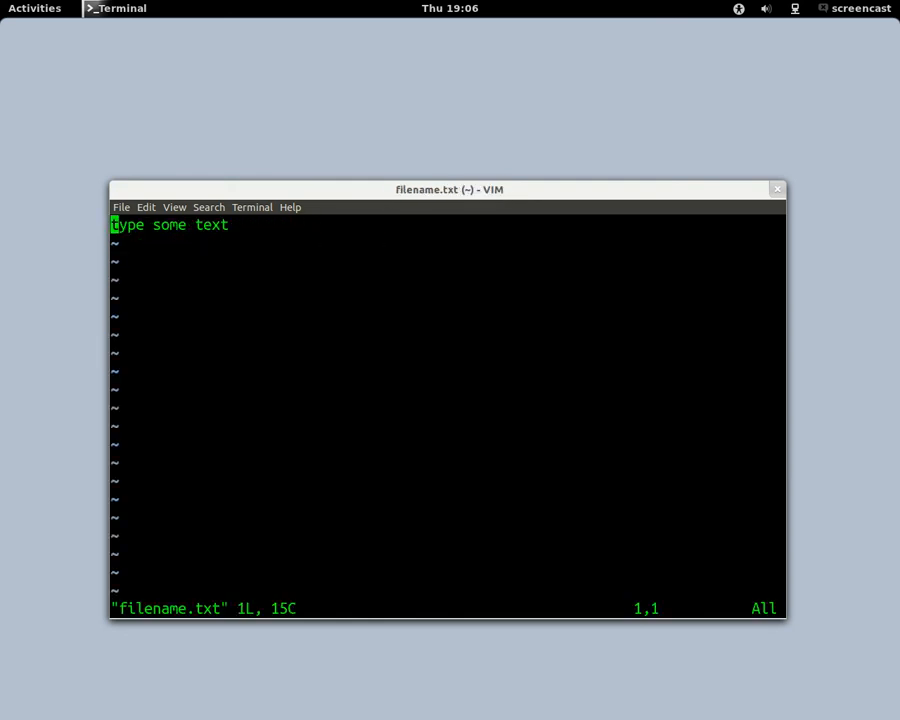
Step: Append a new line reading 'Add some more text' below the first line
key(w)
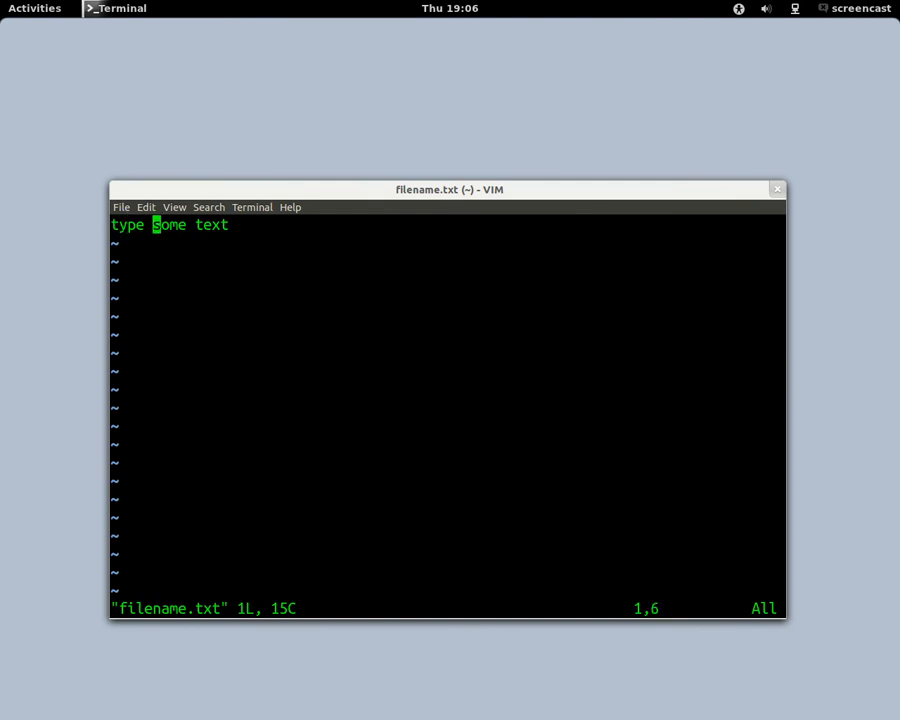
key(A)
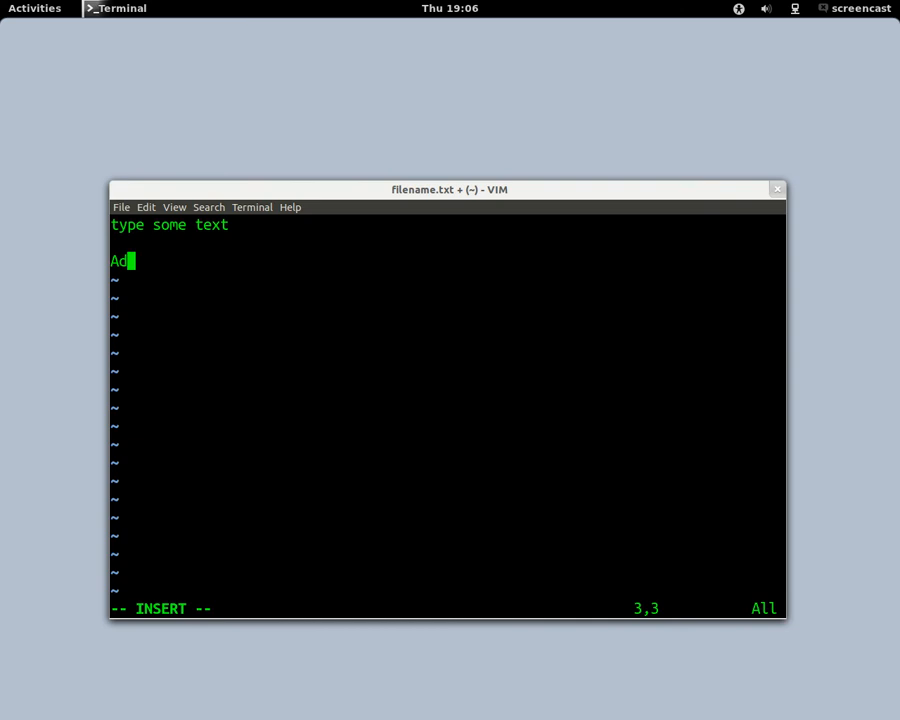
text(d some more)
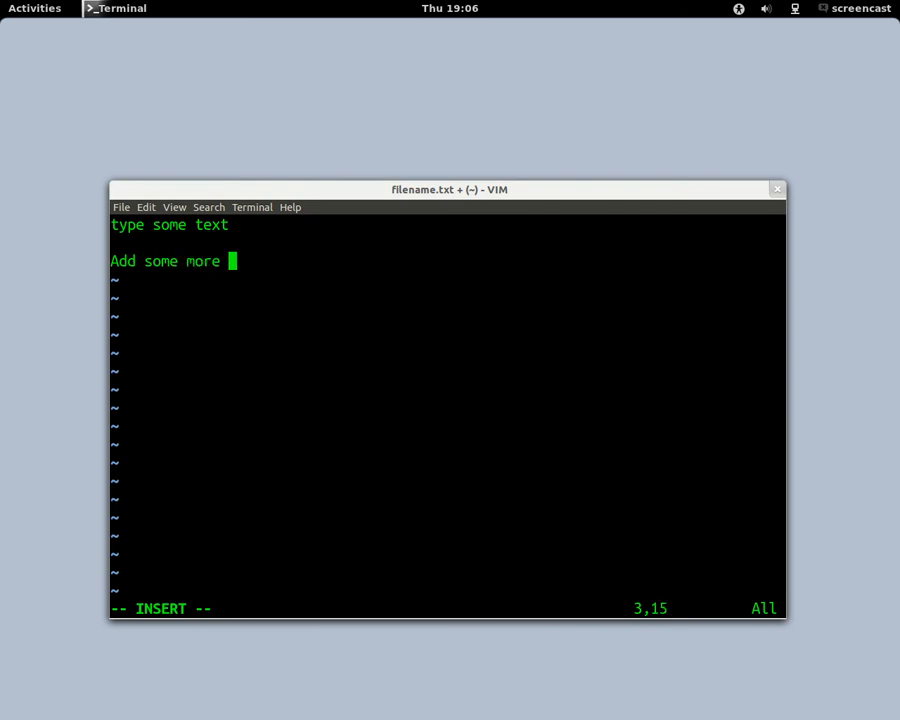
text(text)
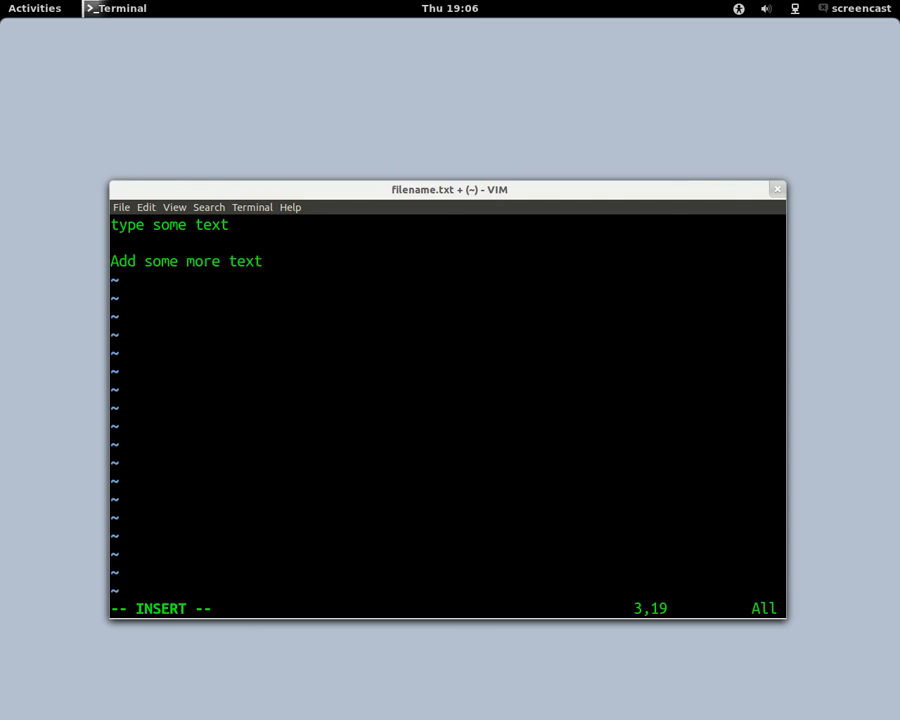
key(Escape)
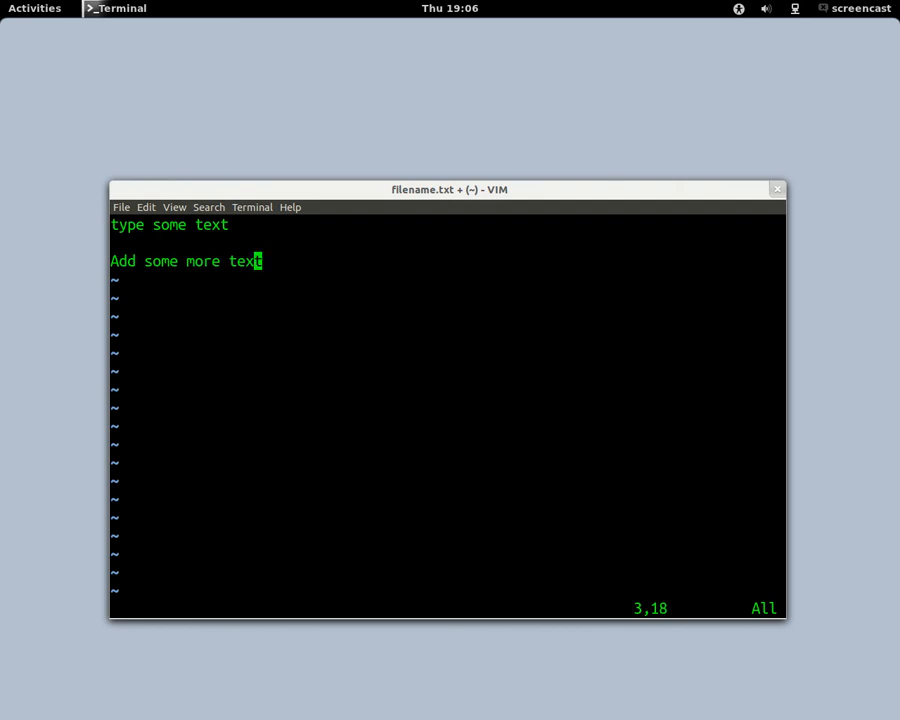
key(a)
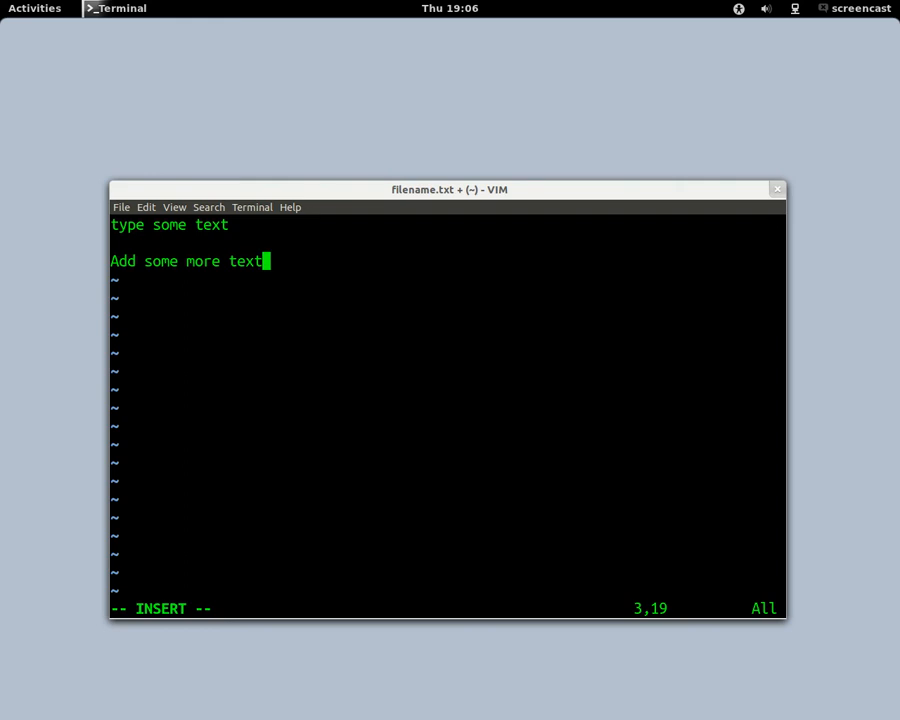
key(Escape)
text(:)
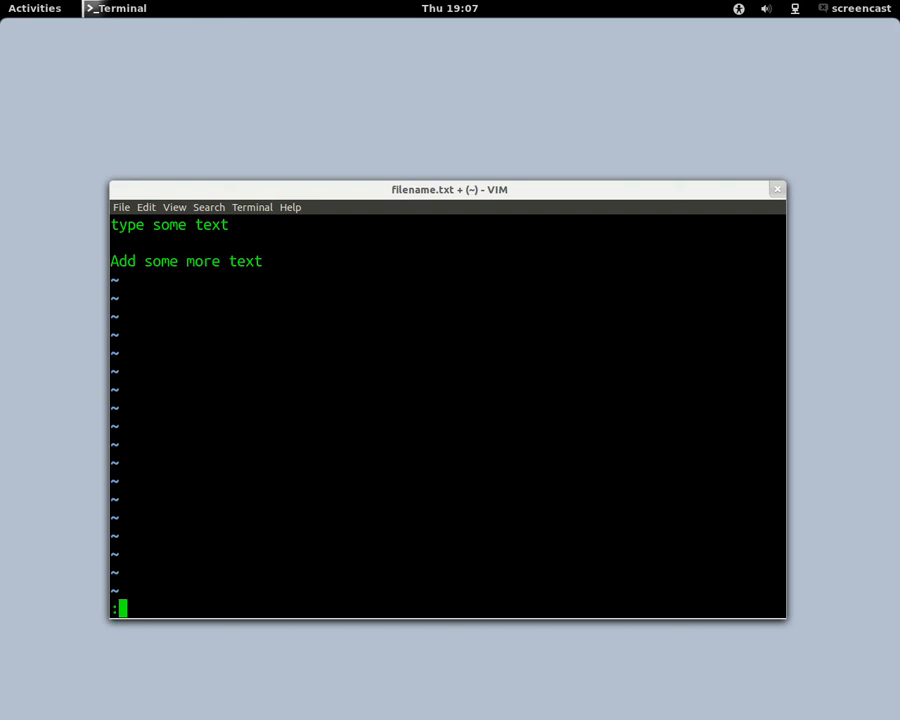
Step: Write the file and quit vi with :wq, returning to the prompt
text(w)
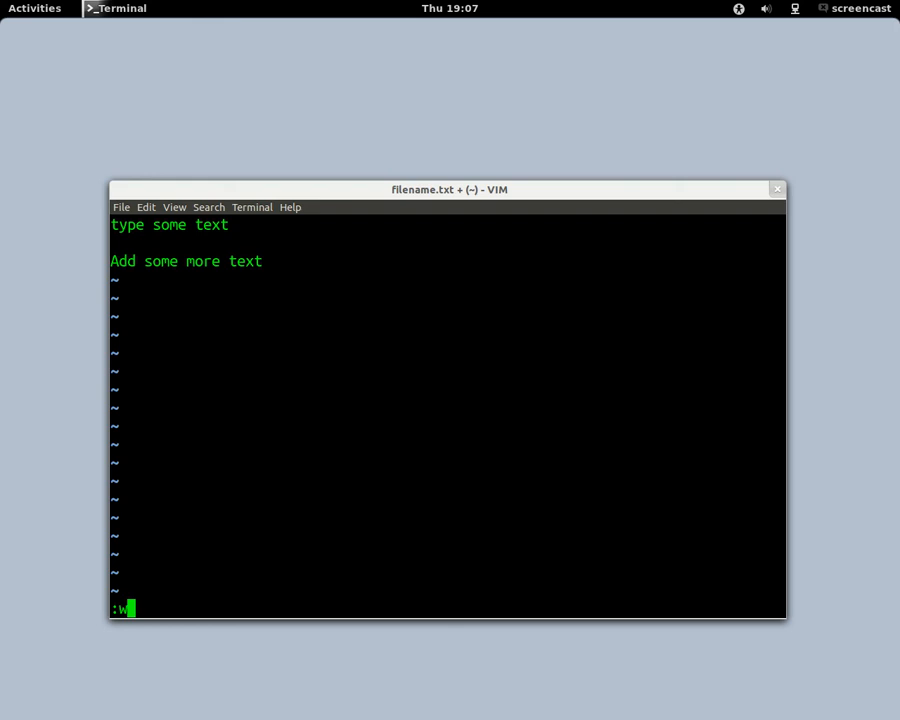
text(q)
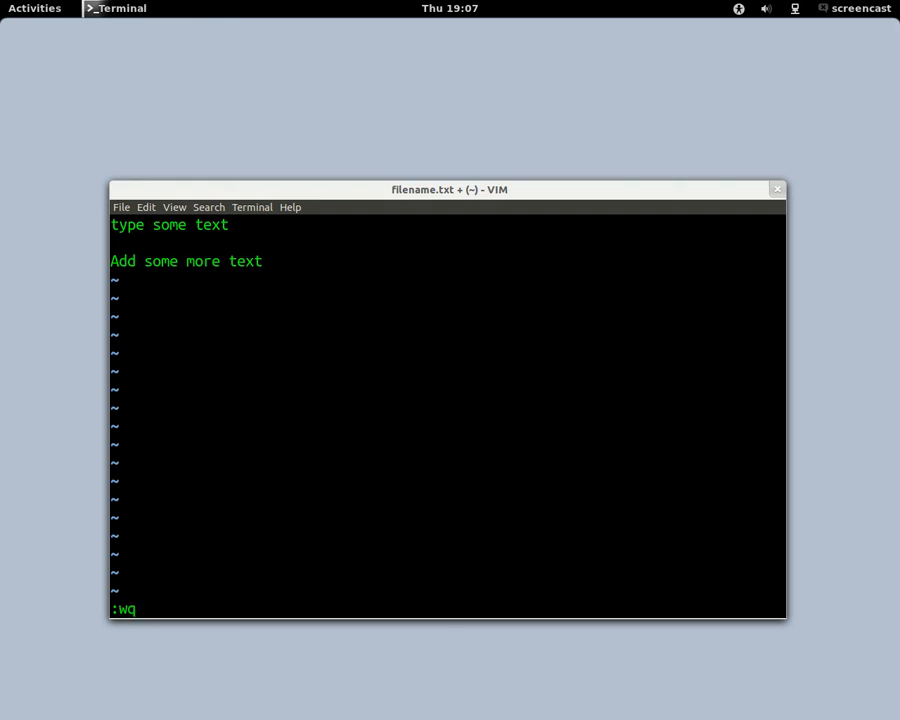
key(Return)
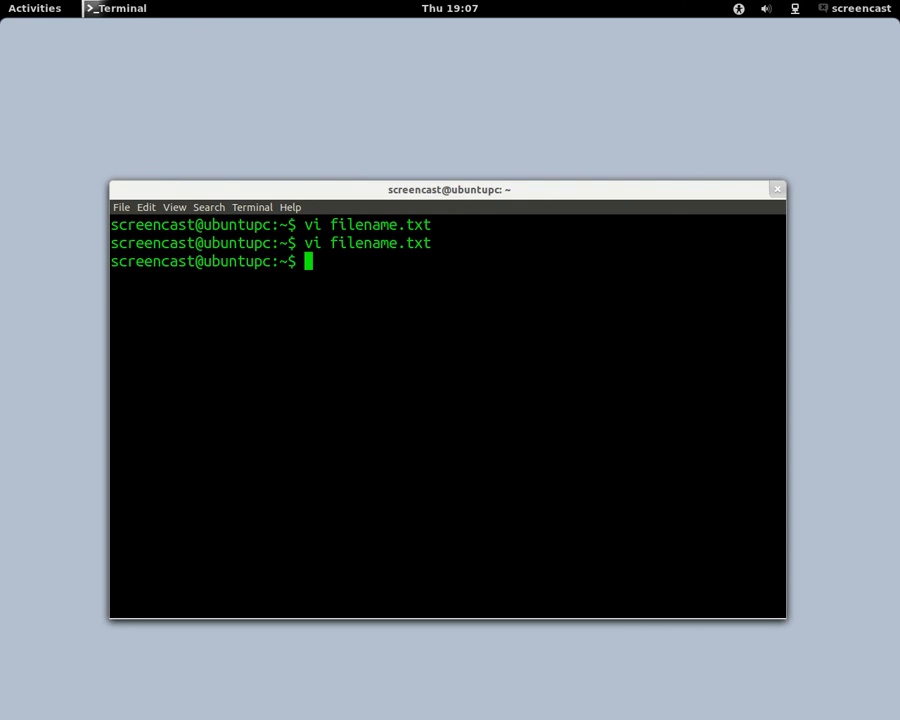
mouse_move(4, 56)
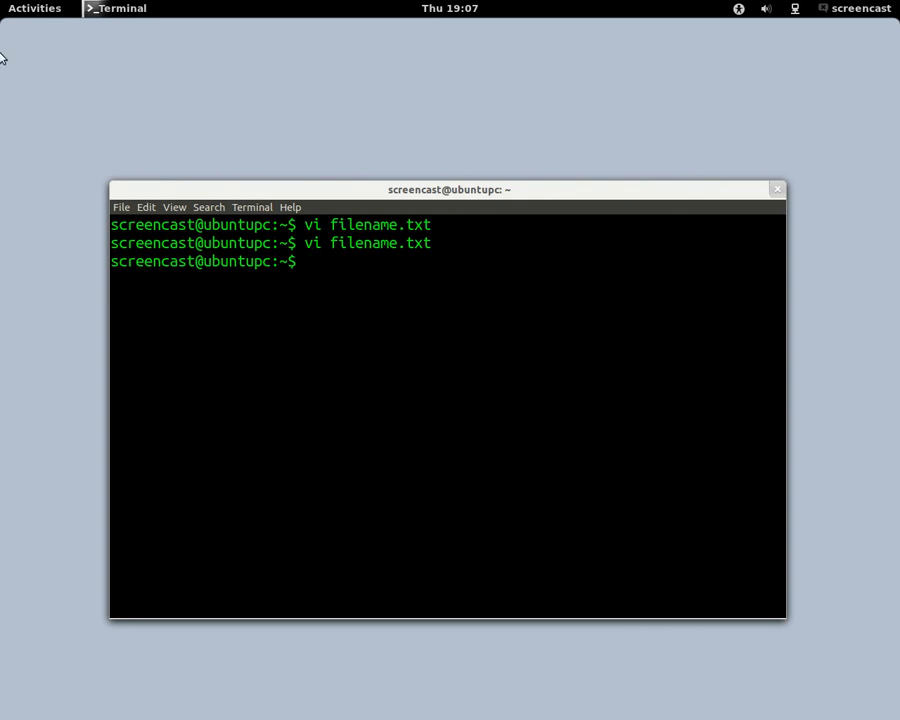